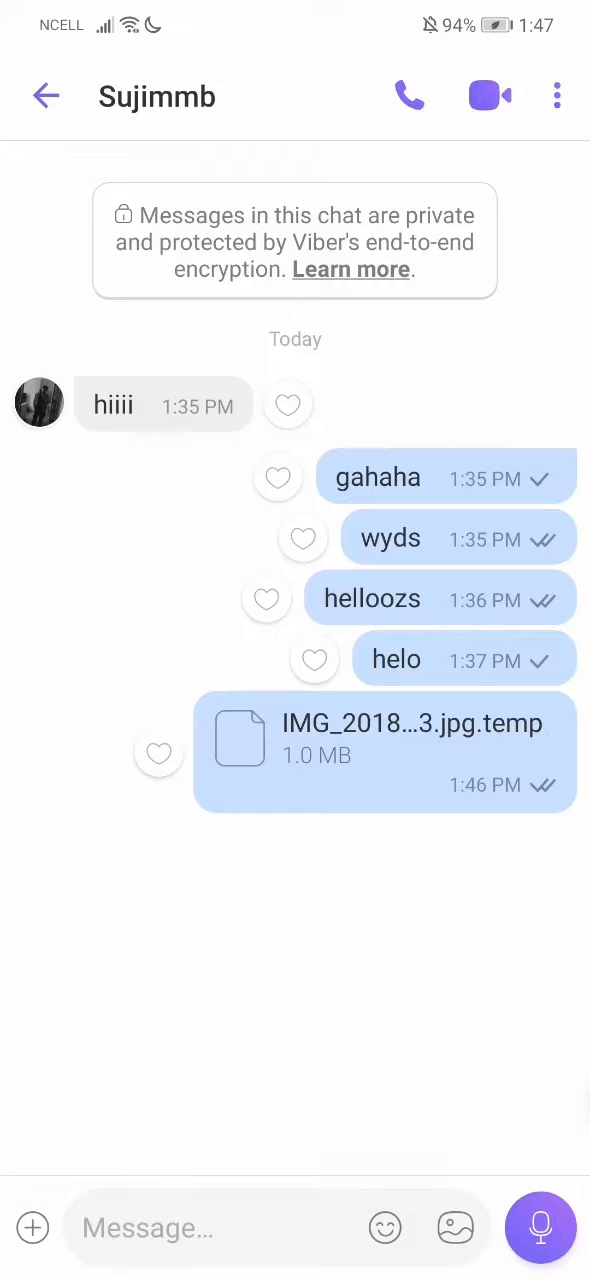
click(32, 1227)
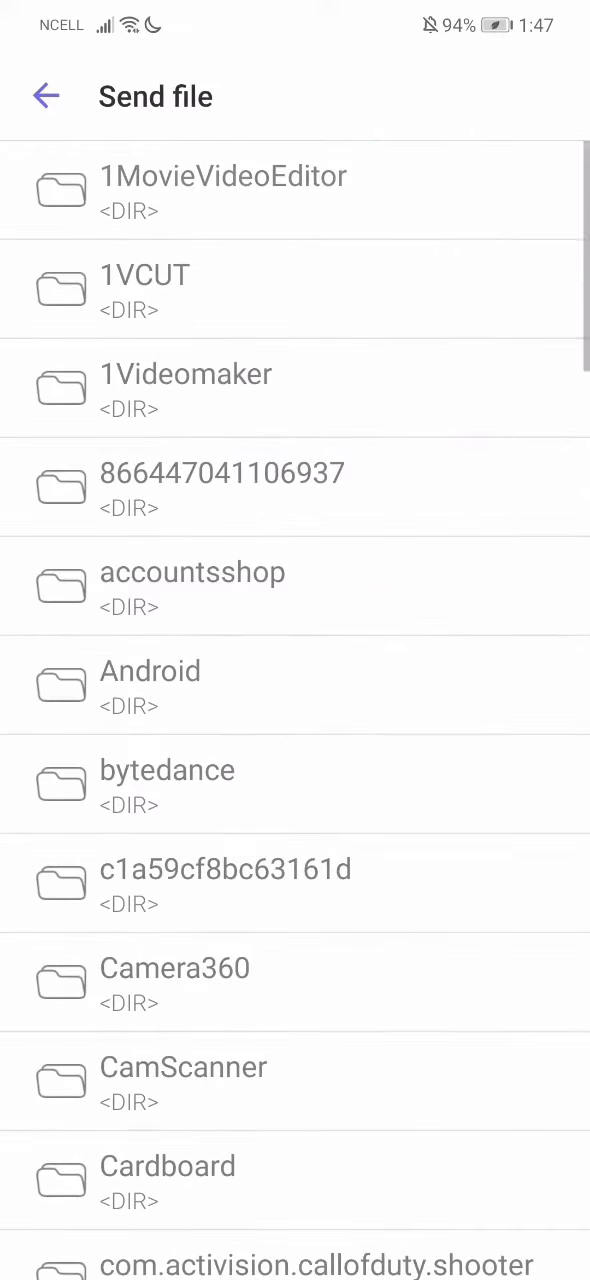
Scroll past the storage folders and send the IMG_2018…jpg.temp image file
scroll(down, 3)
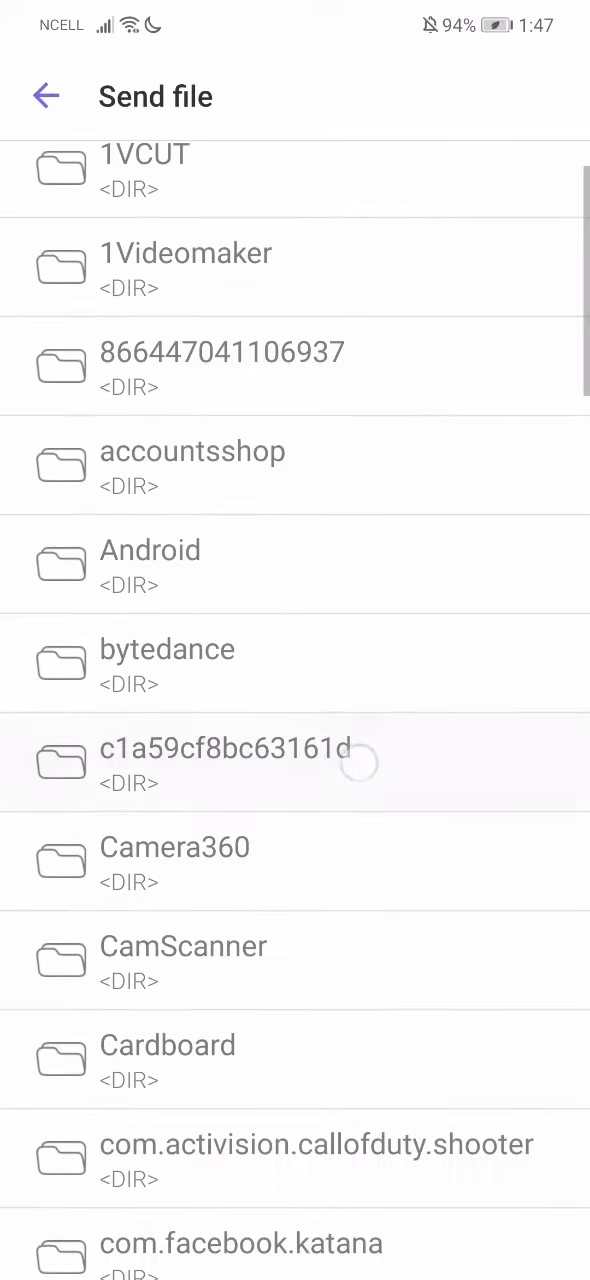
scroll(down, 3)
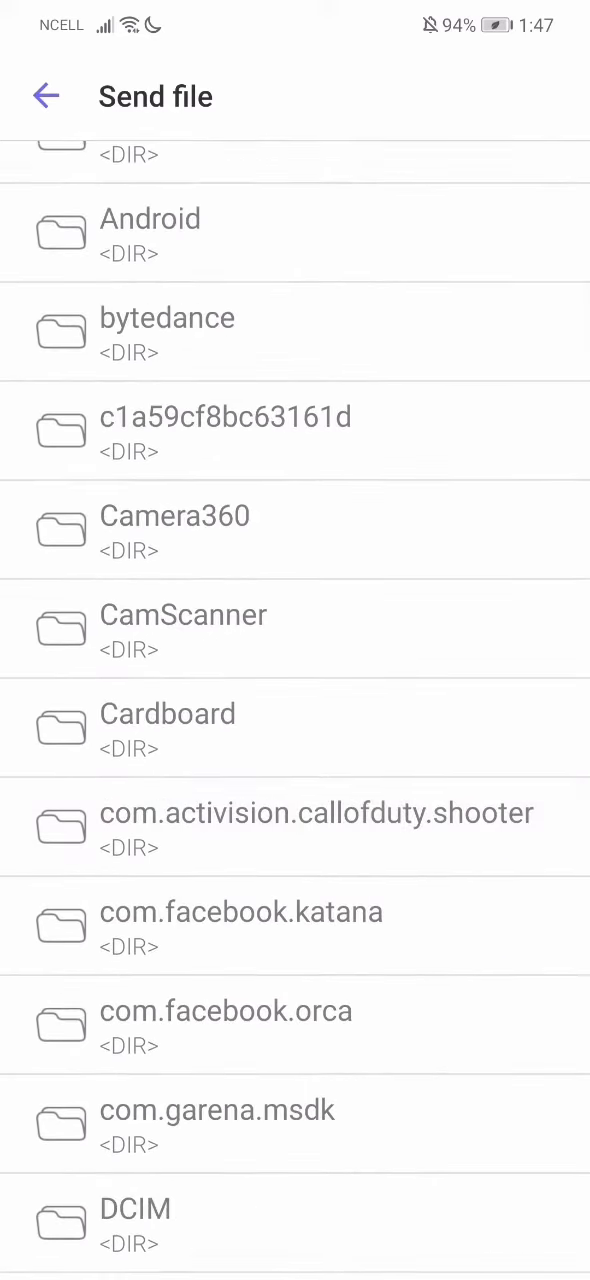
scroll(down, 3)
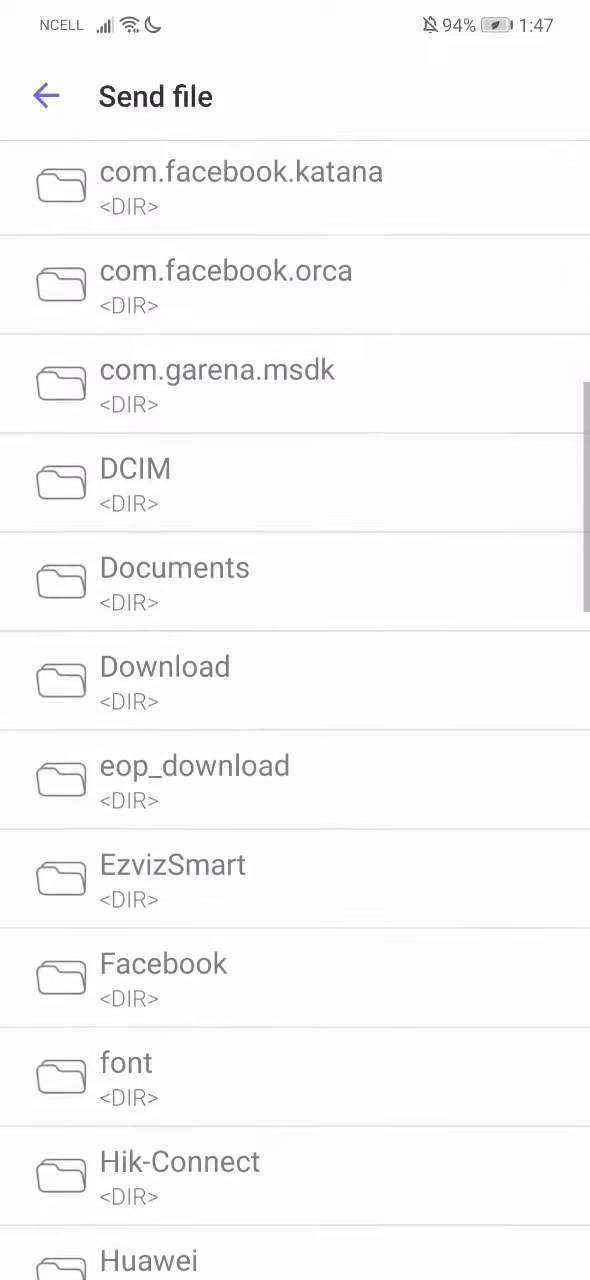
scroll(down, 3)
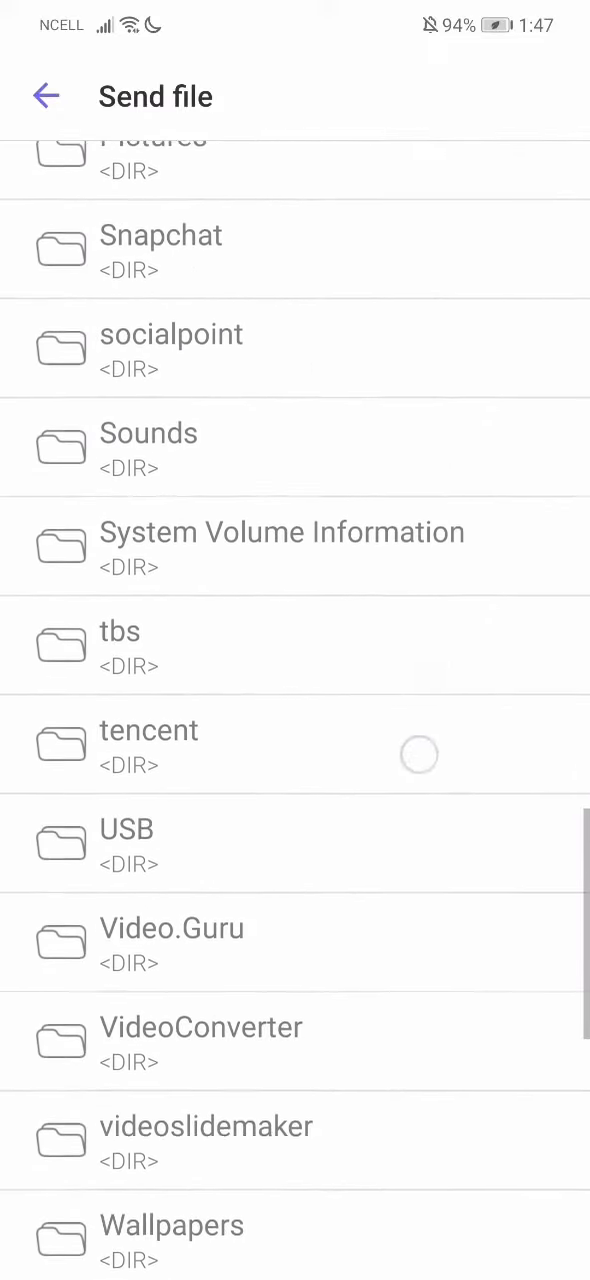
scroll(down, 3)
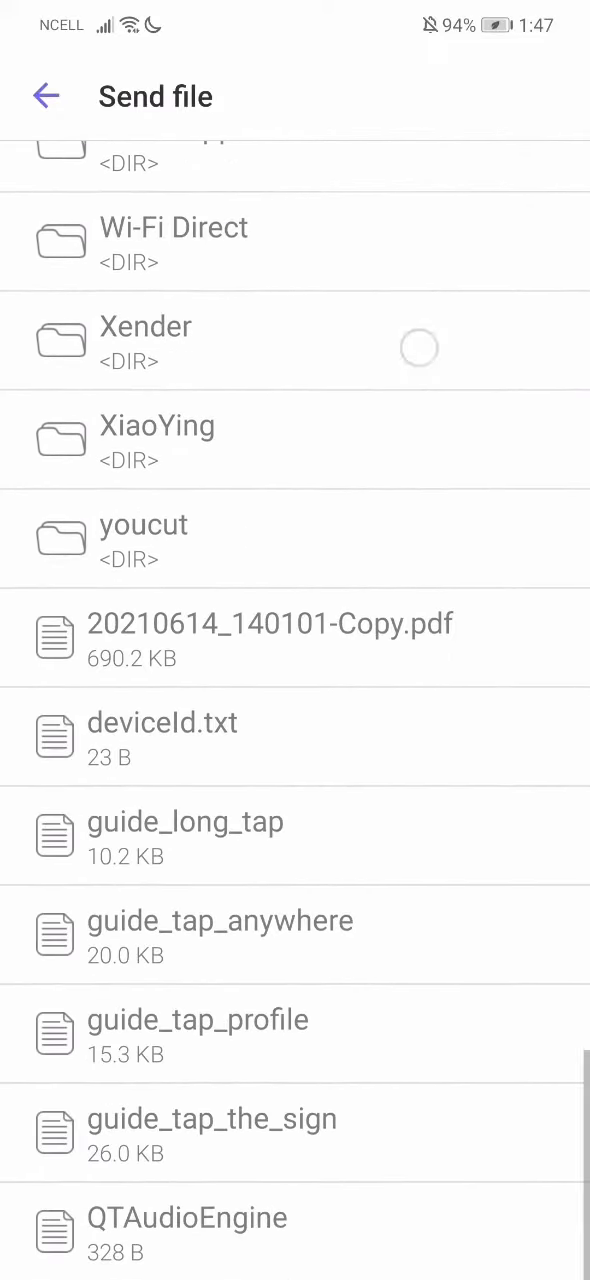
click(145, 340)
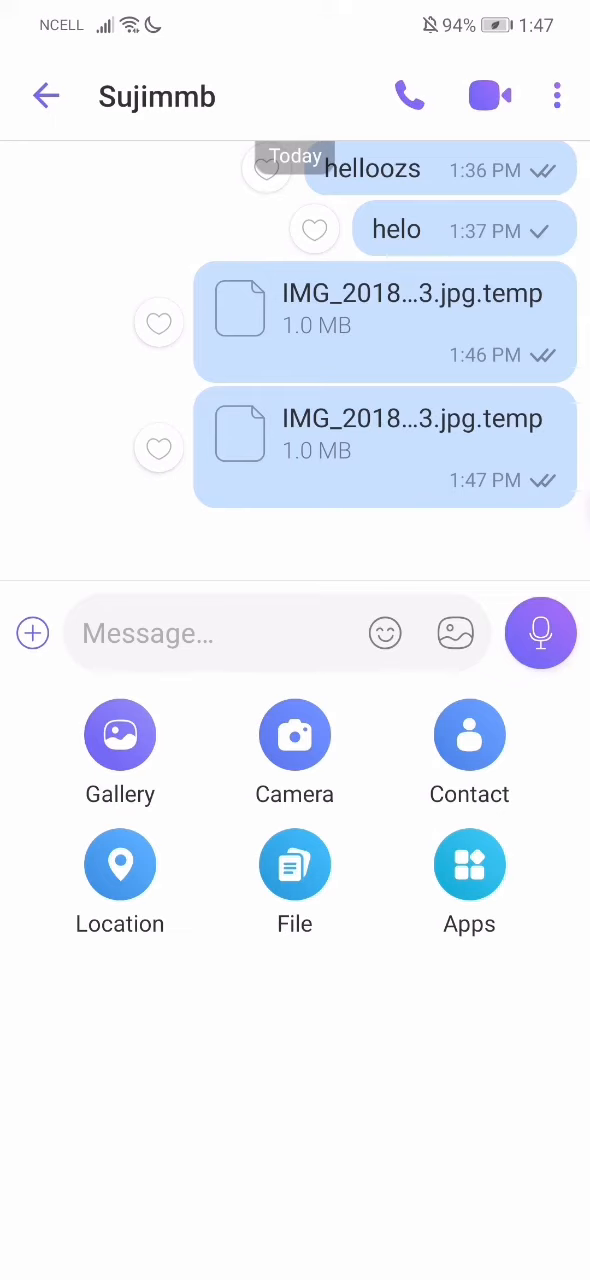
scroll(down, 3)
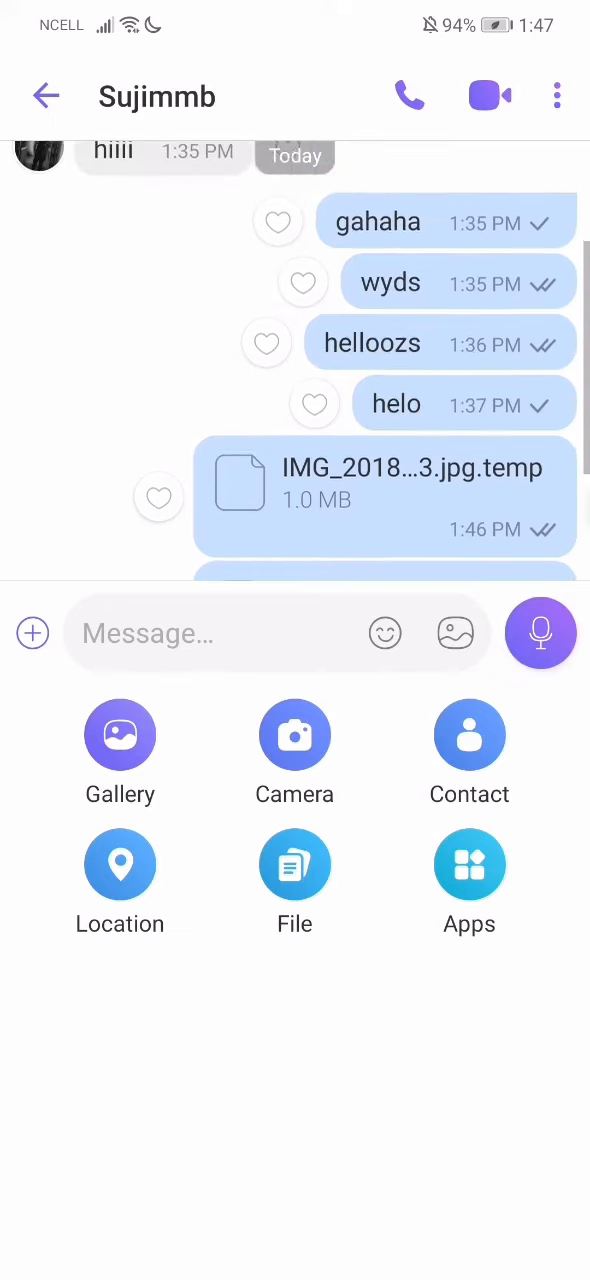